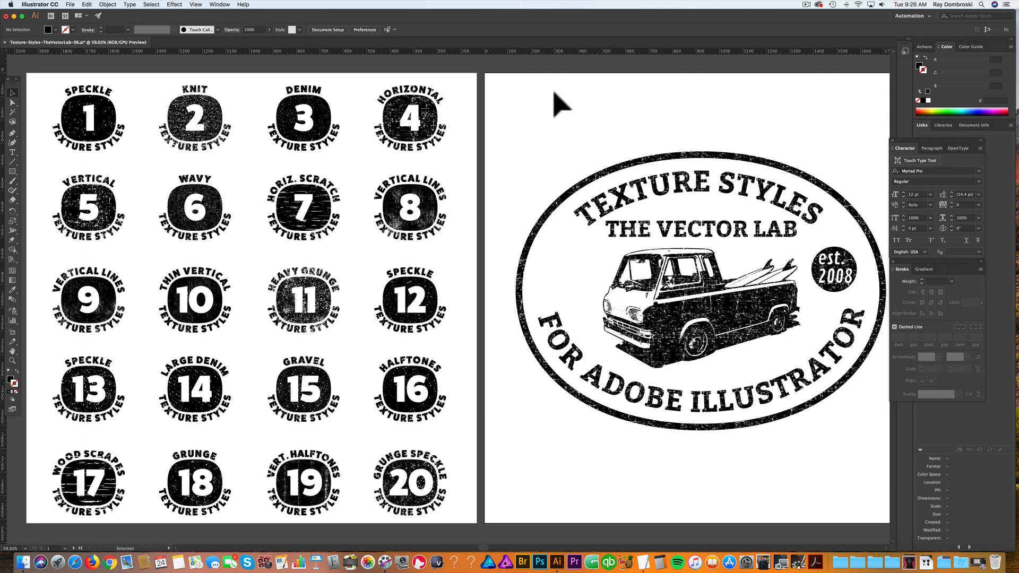
mouse_move(694, 314)
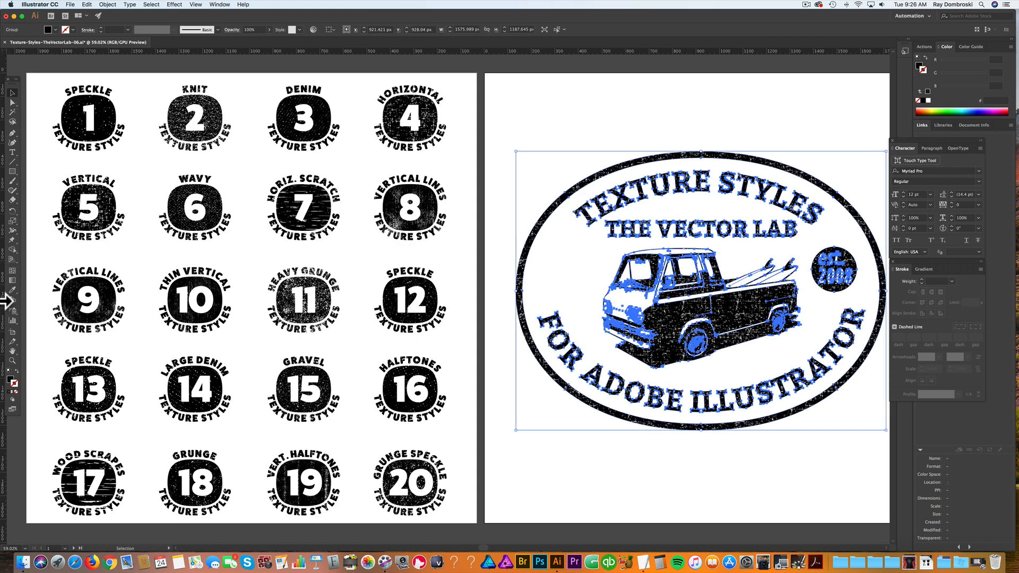
mouse_move(14, 299)
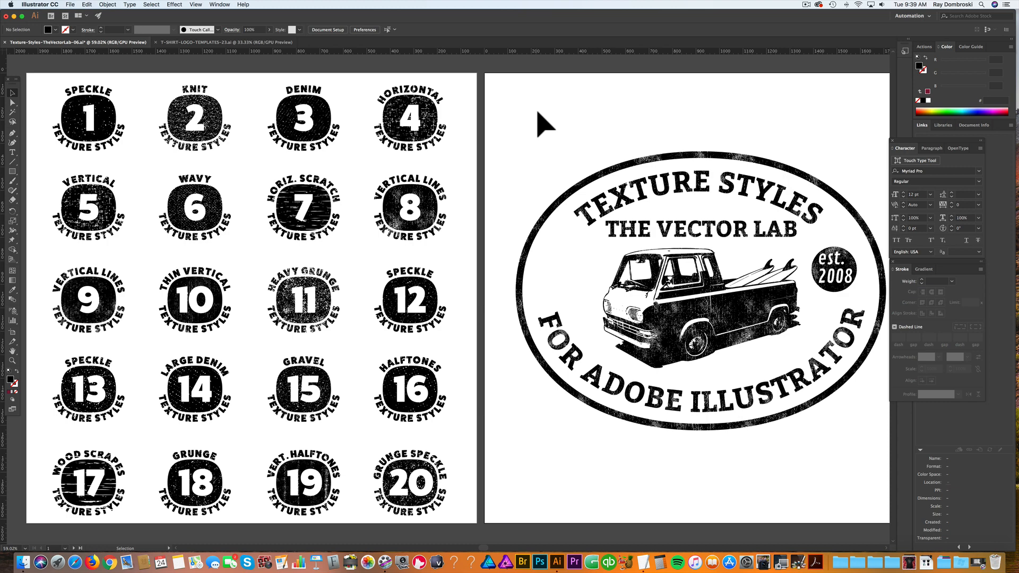
Select the dark red Vector Lab logo in the T-shirt template and bring it to the texture styles document.
left_click(224, 42)
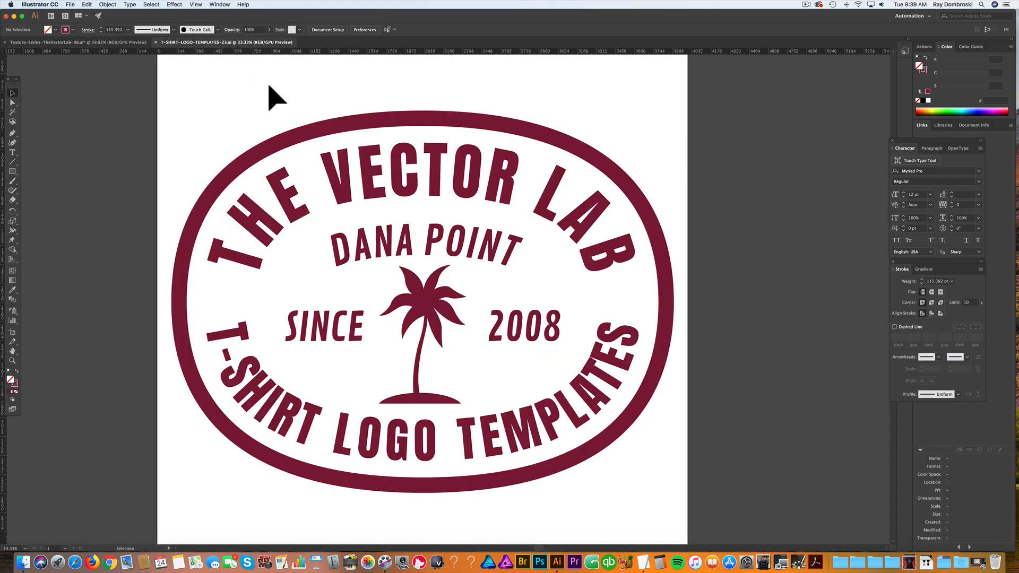
mouse_move(224, 159)
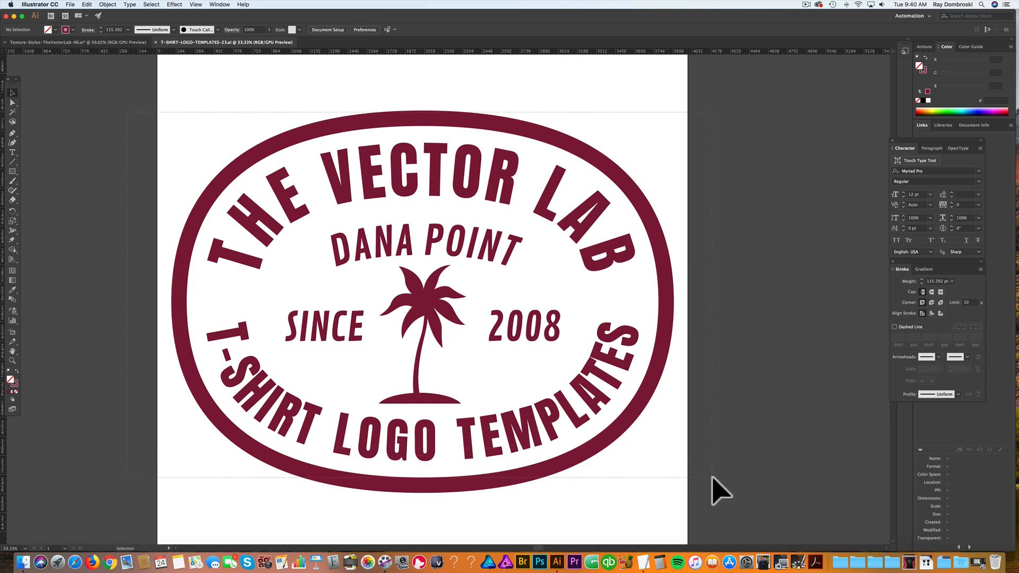
key("cmd+a")
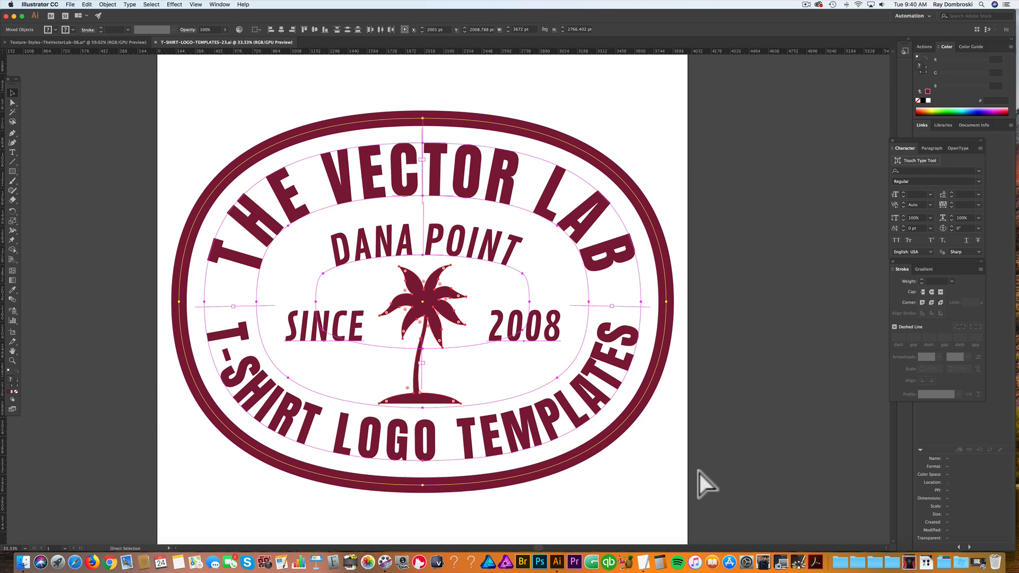
left_click(75, 42)
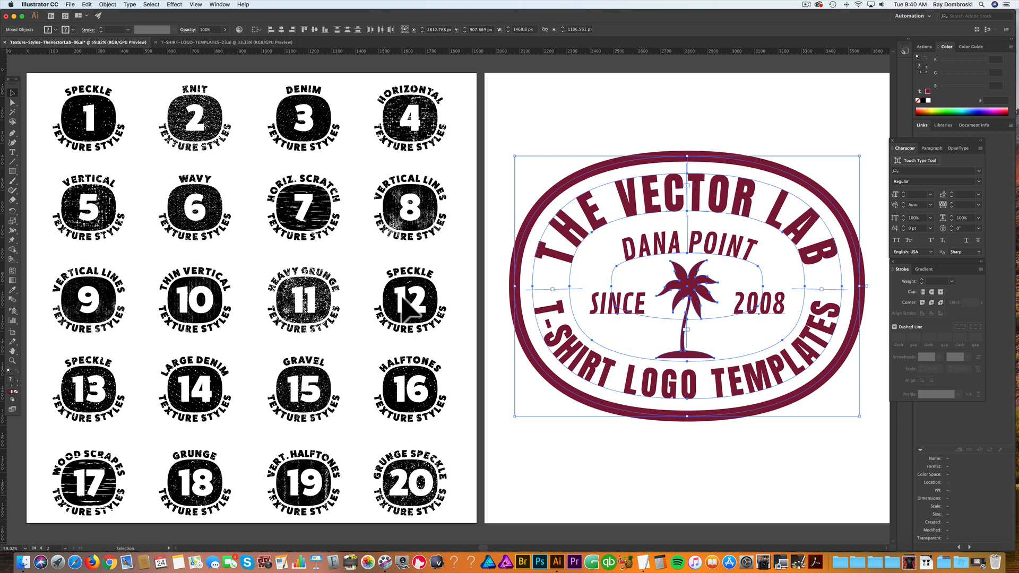
left_click(36, 4)
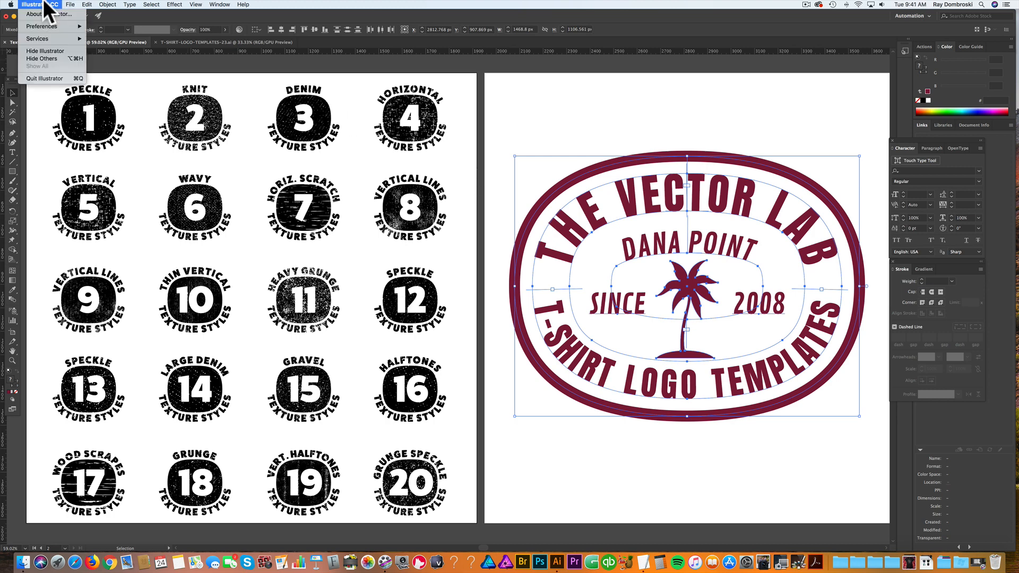
mouse_move(41, 26)
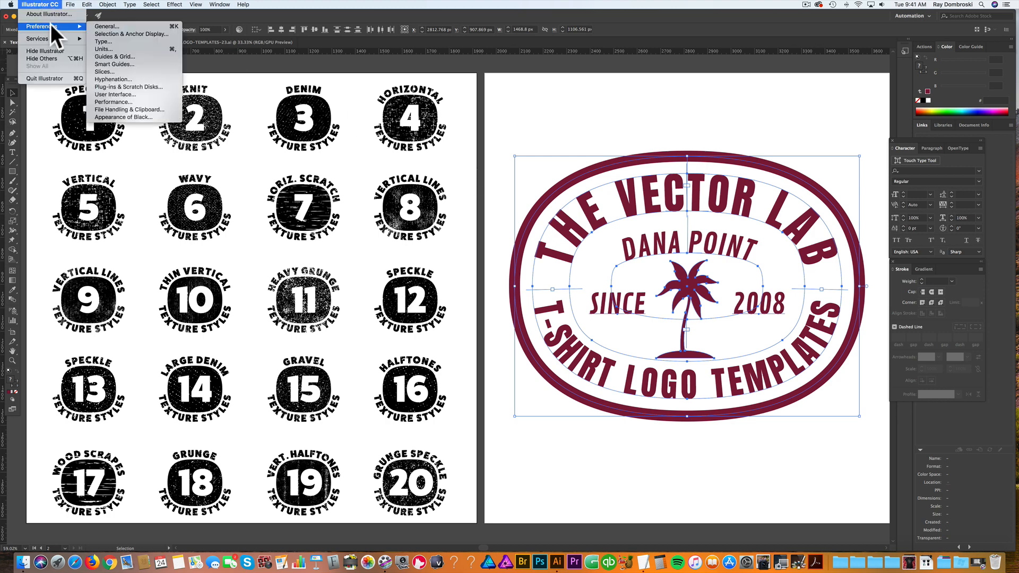
mouse_move(117, 26)
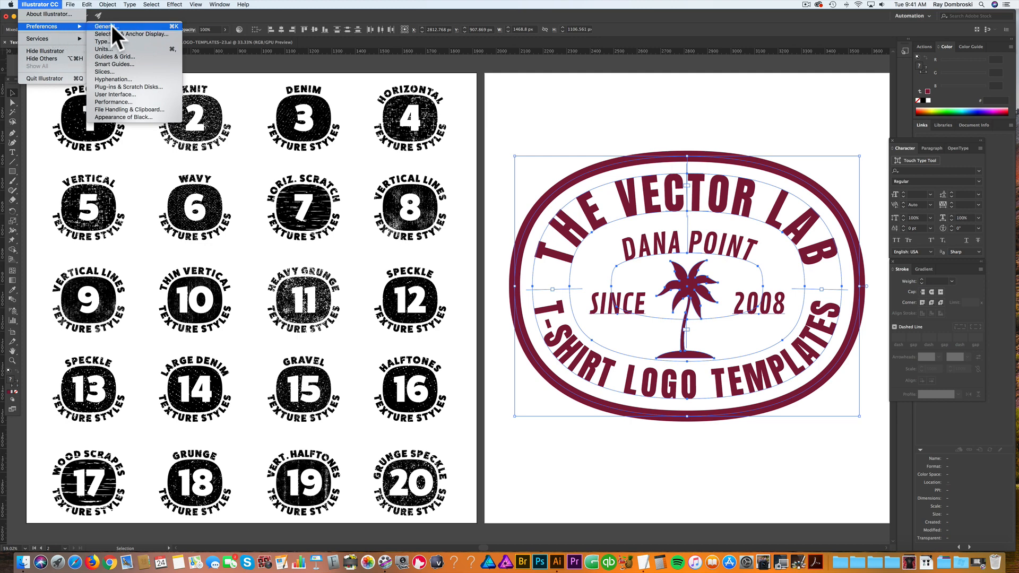
left_click(105, 26)
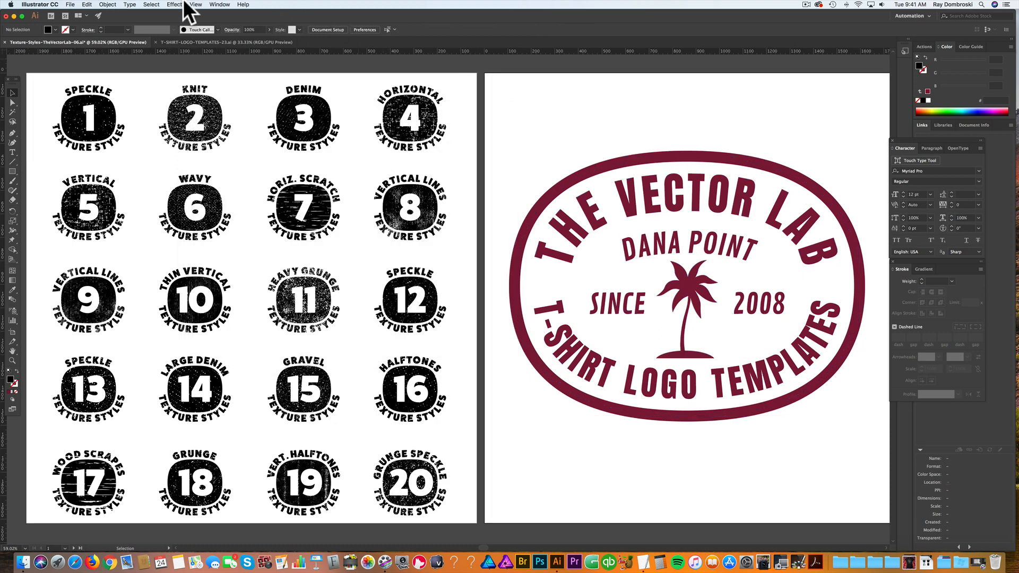
mouse_move(218, 12)
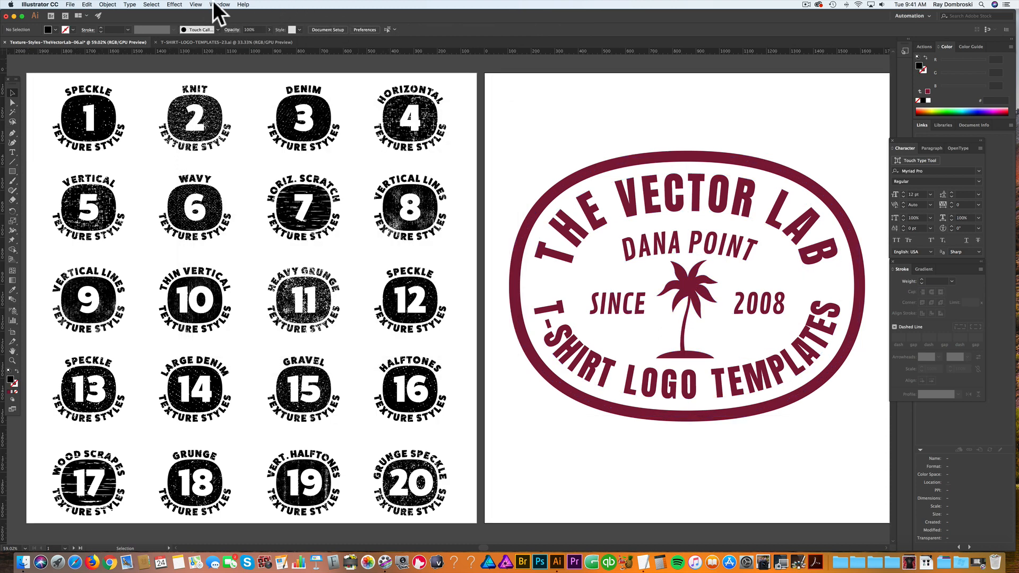
left_click(216, 5)
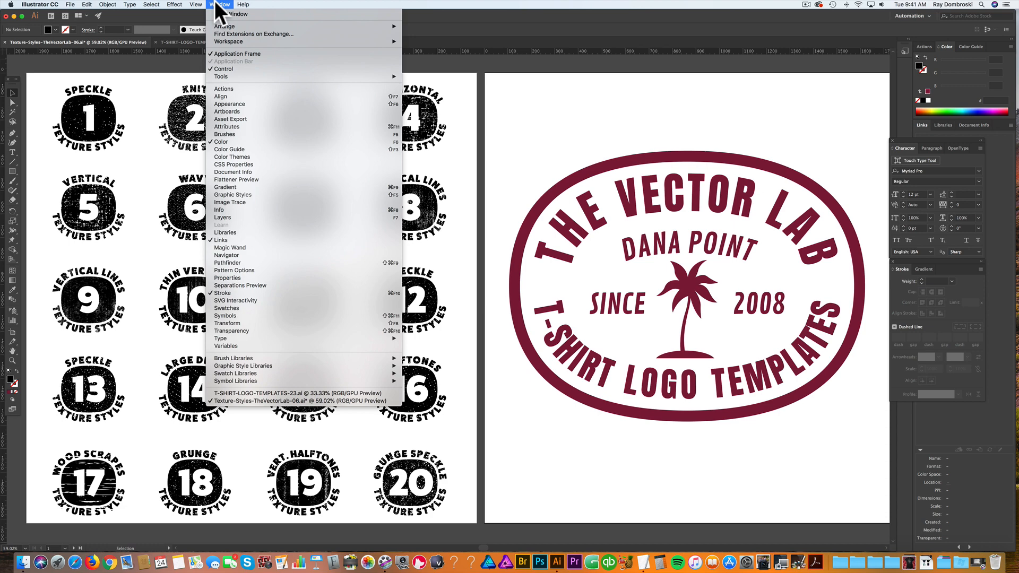
mouse_move(235, 307)
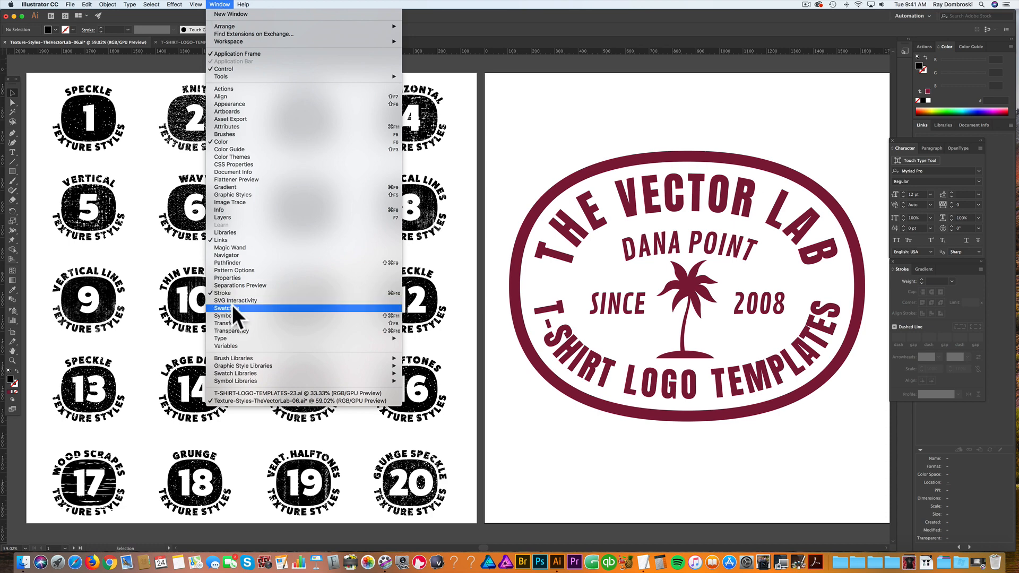
left_click(224, 308)
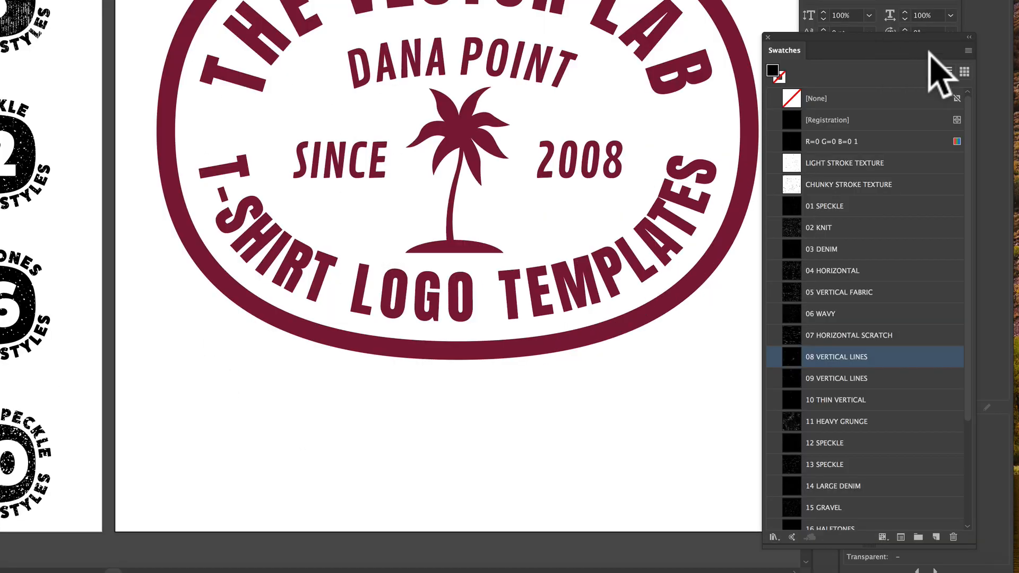
left_click(968, 50)
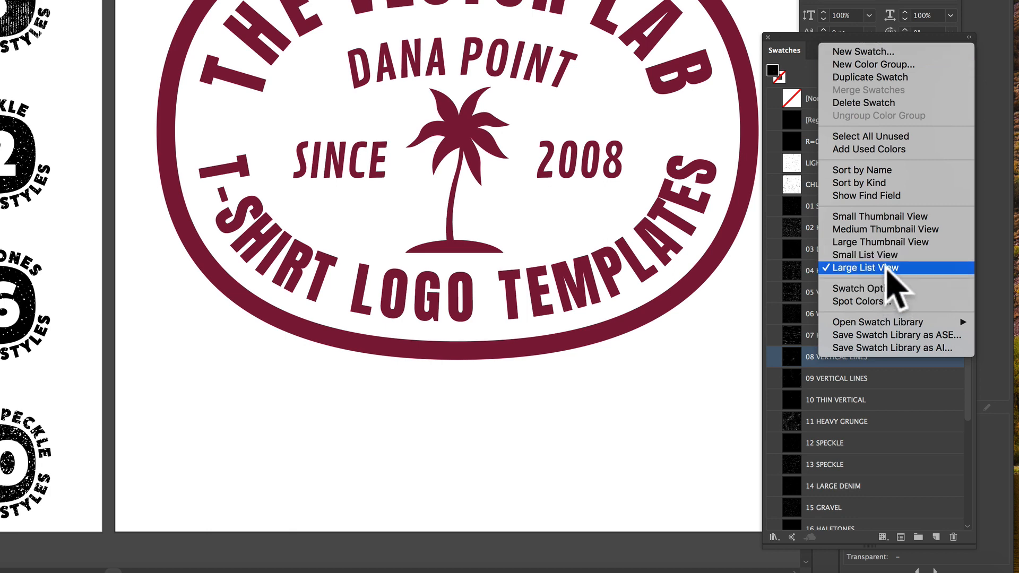
mouse_move(880, 216)
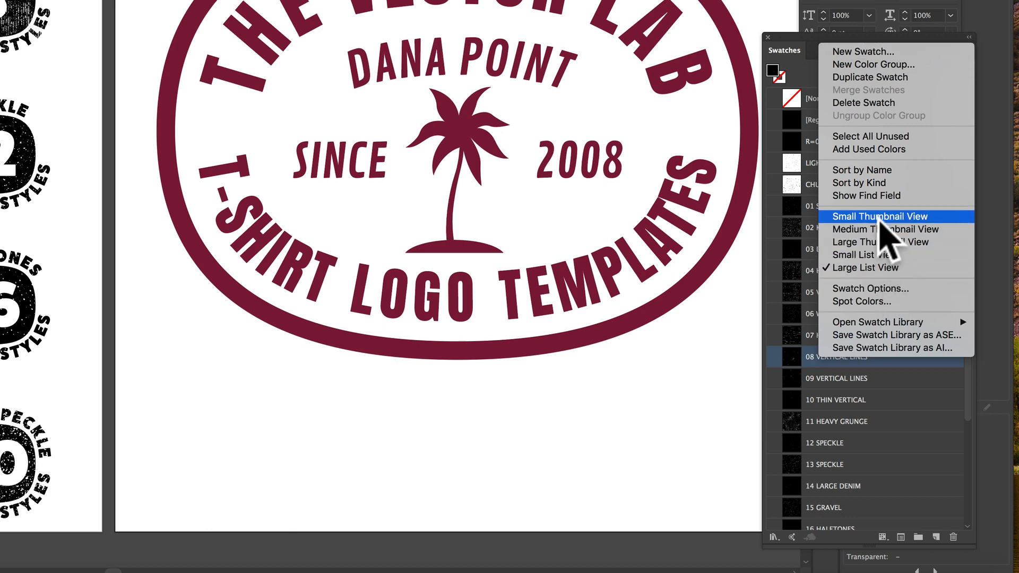
left_click(880, 216)
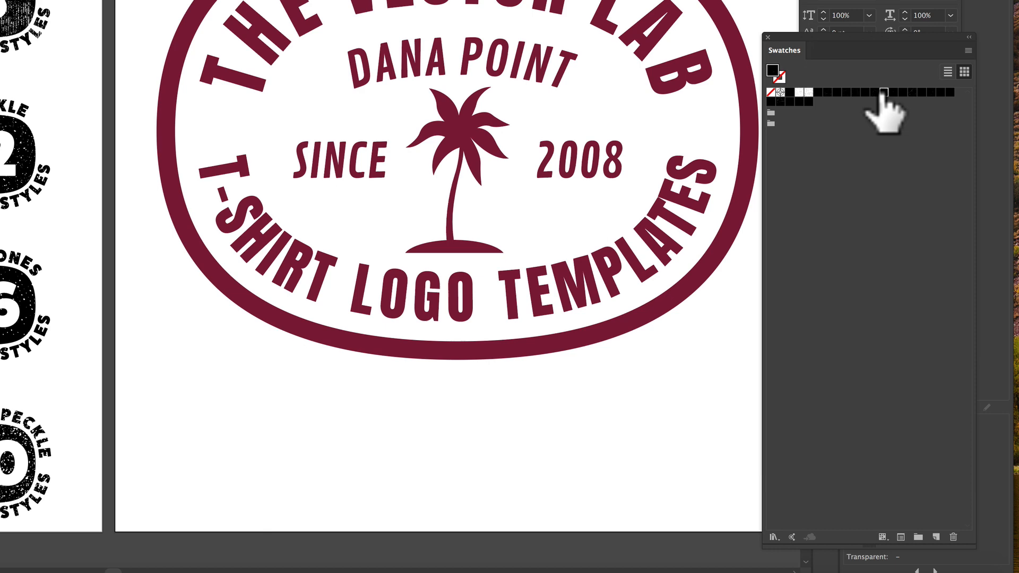
left_click(947, 72)
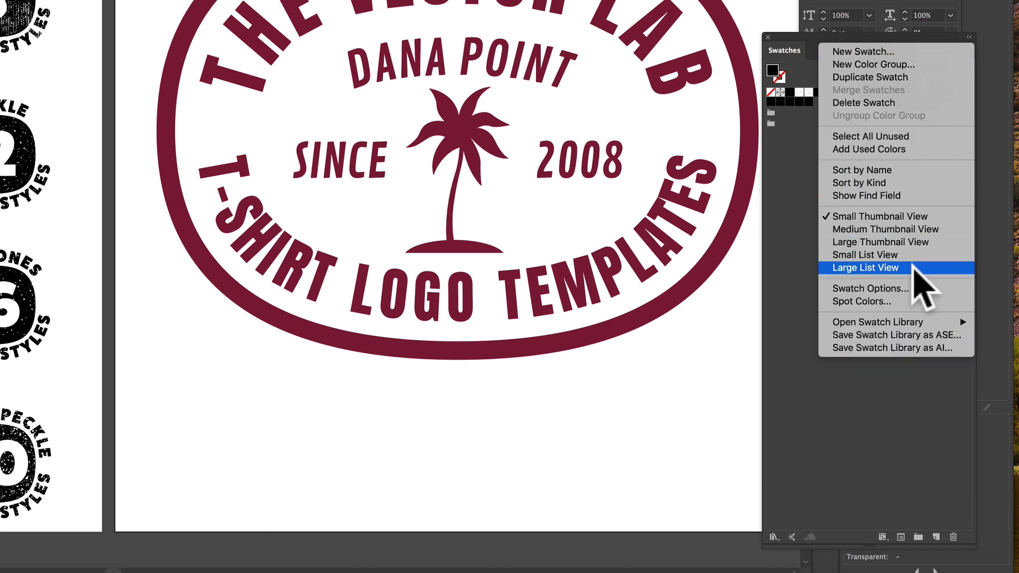
left_click(866, 268)
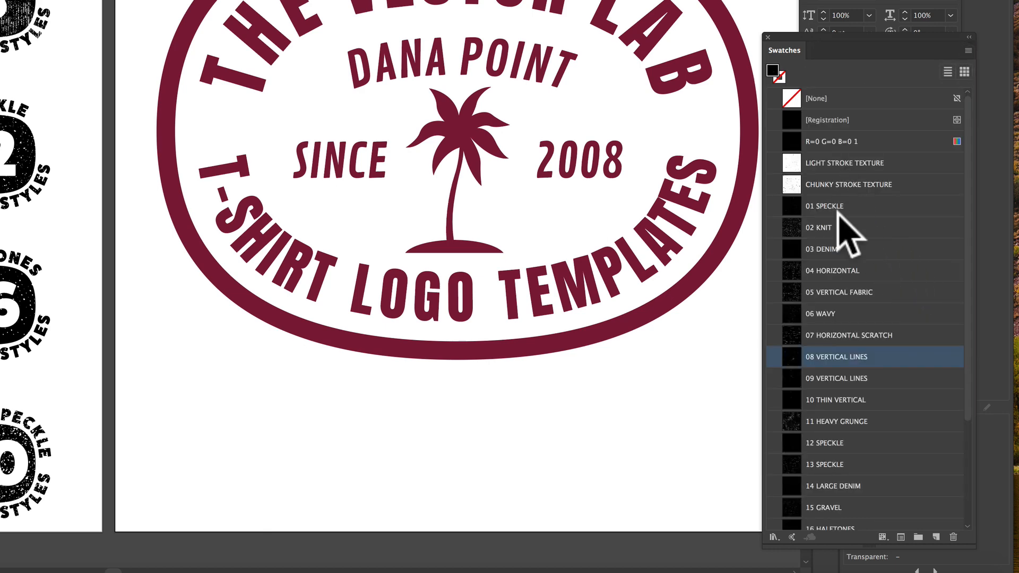
scroll("down", 3)
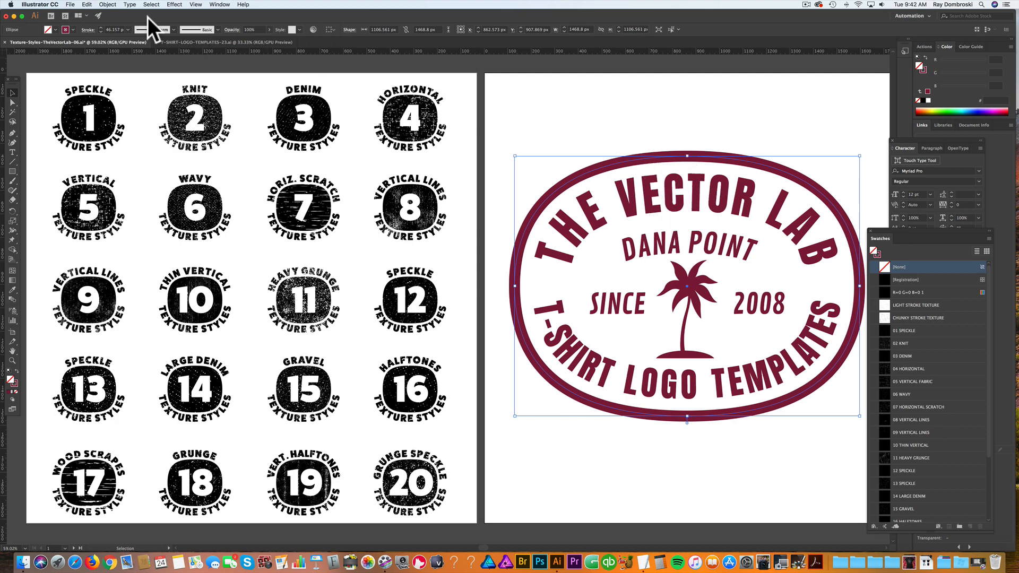
mouse_move(107, 5)
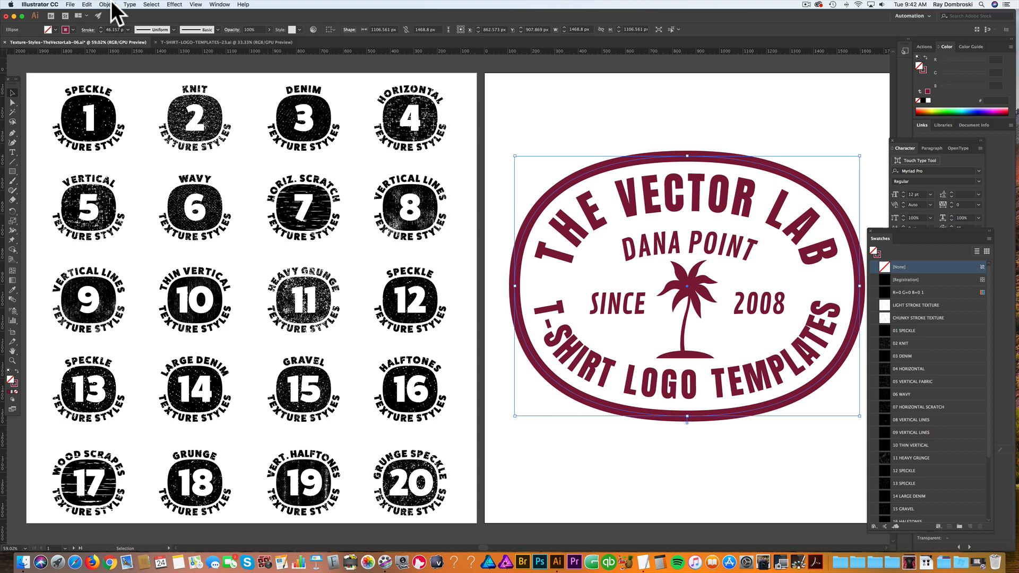
Expand the maroon emblem into filled shapes with Object > Expand, then deselect it.
left_click(108, 4)
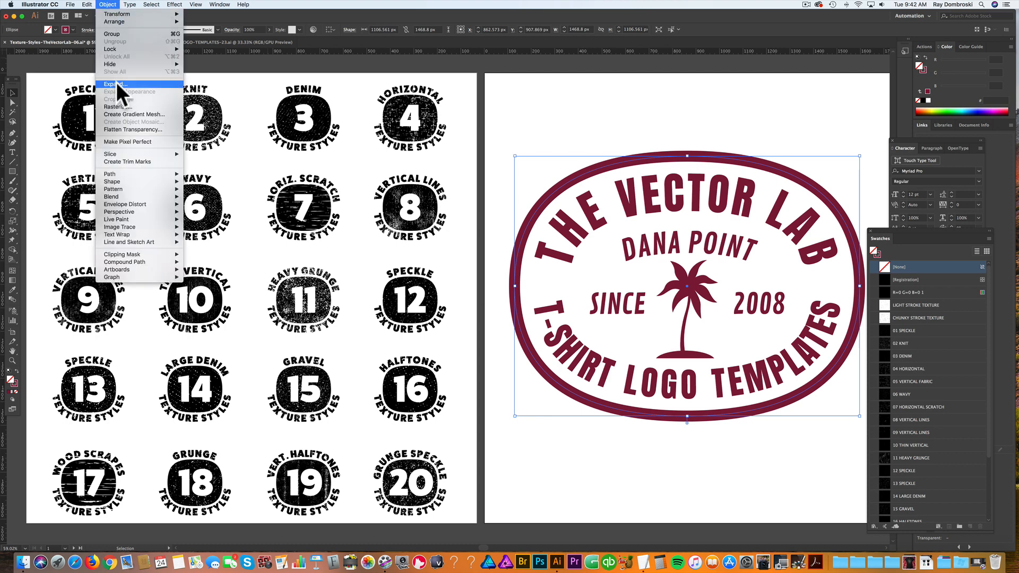
left_click(114, 84)
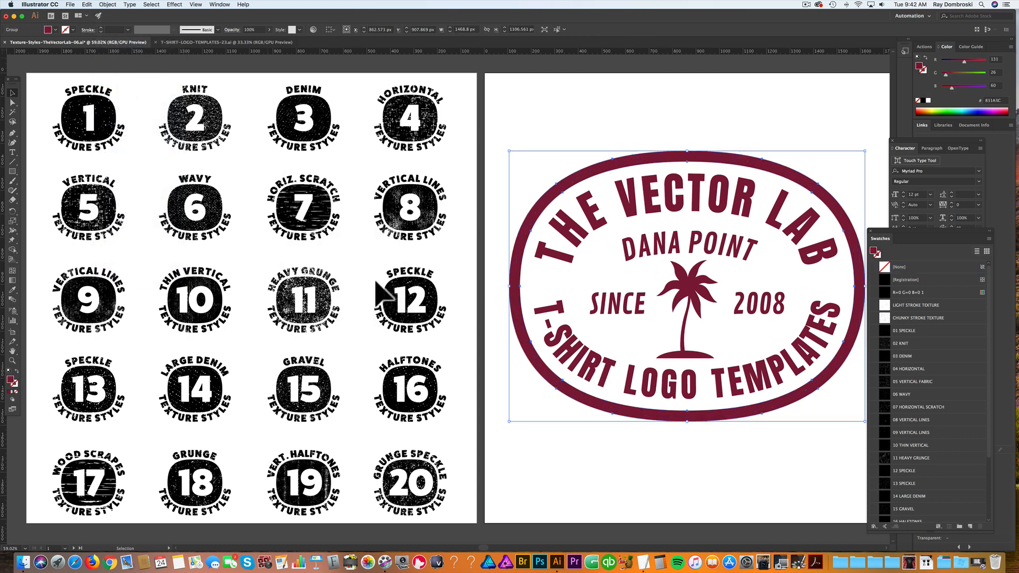
left_click(555, 328)
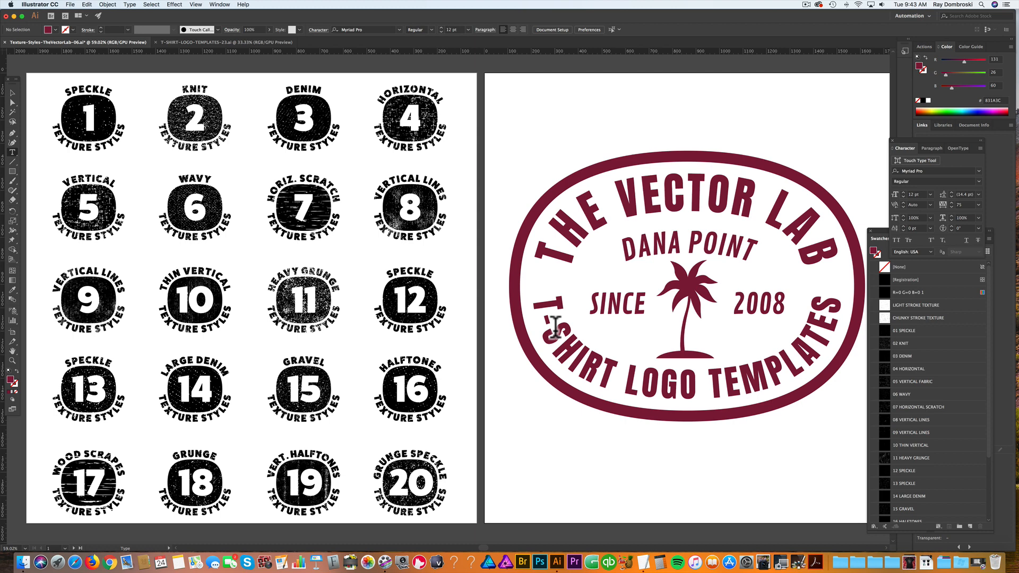
mouse_move(550, 318)
type("TEXTURE STYLES")
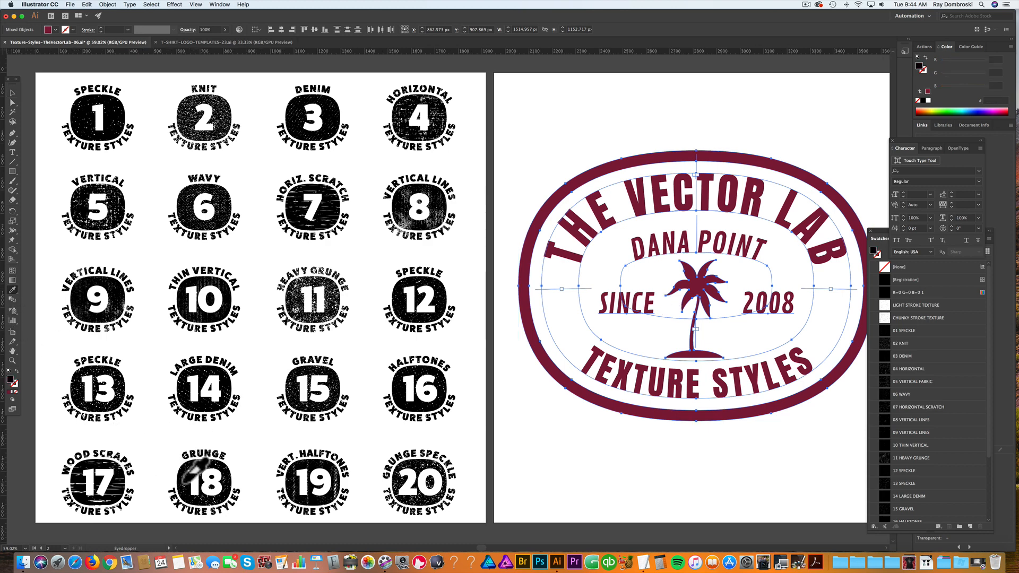
Sample badge 18's texture, then badge 20's black grunge speckle texture, onto the logo.
left_click(912, 516)
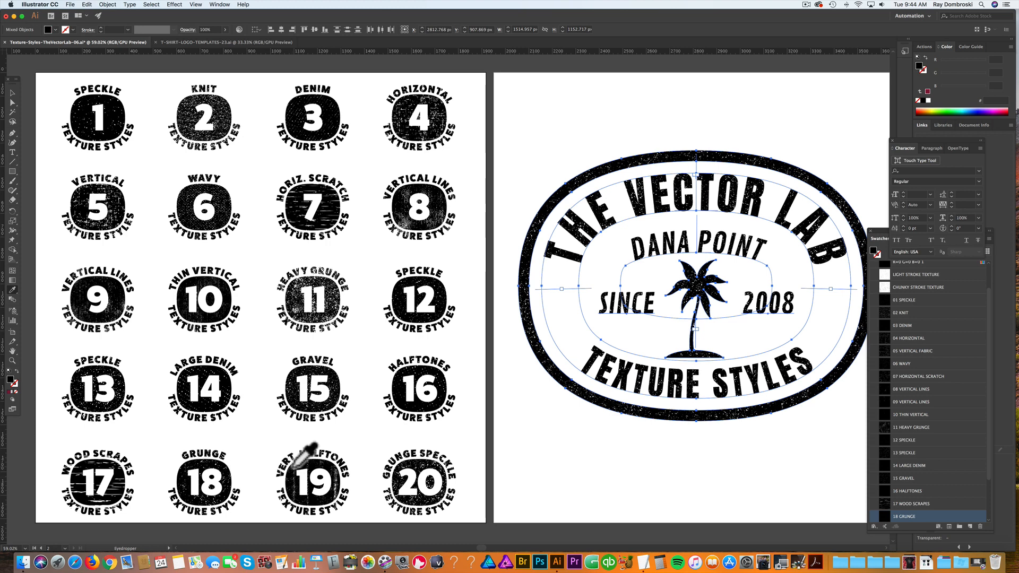
left_click(315, 478)
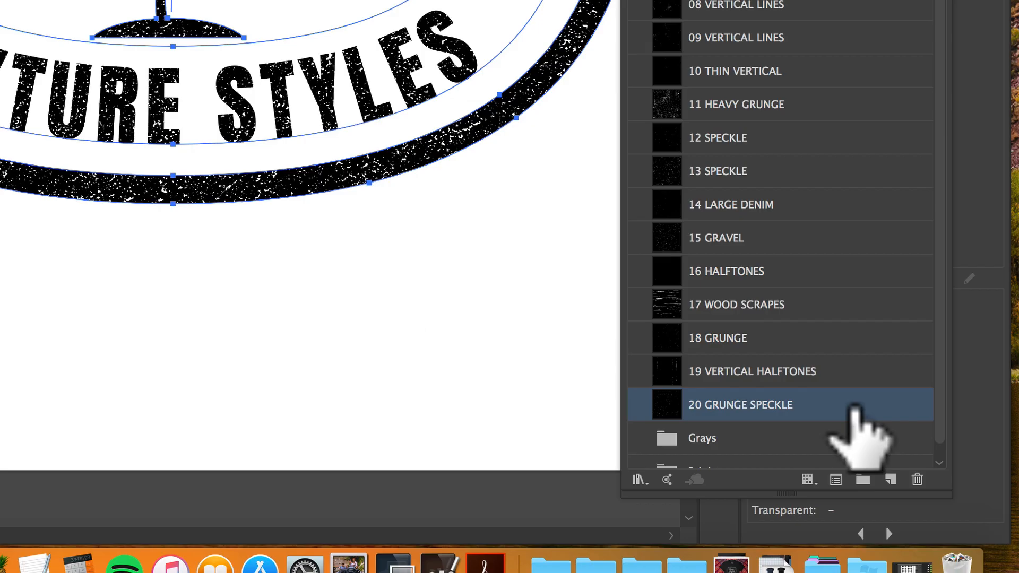
Duplicate 20 GRUNGE SPECKLE as 20 GRUNGE SPECKLE 2 and enter Pattern Edit mode on it.
scroll("down", 3)
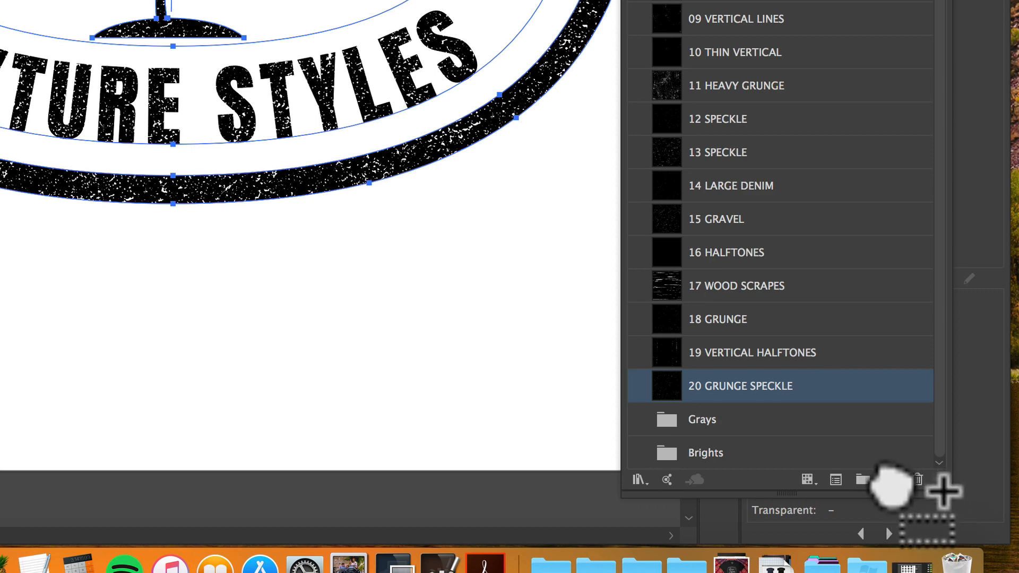
left_click(889, 480)
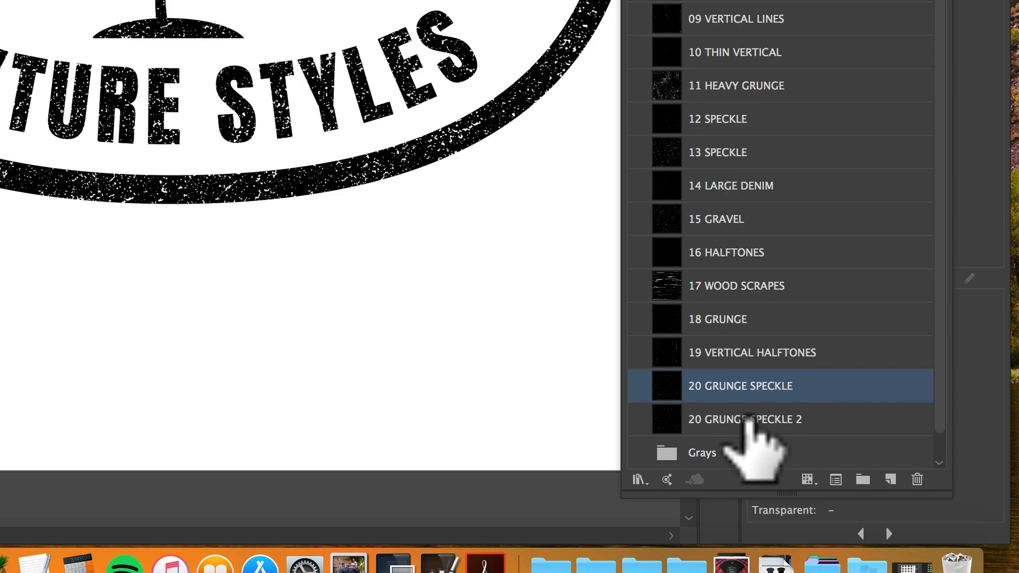
left_click(745, 419)
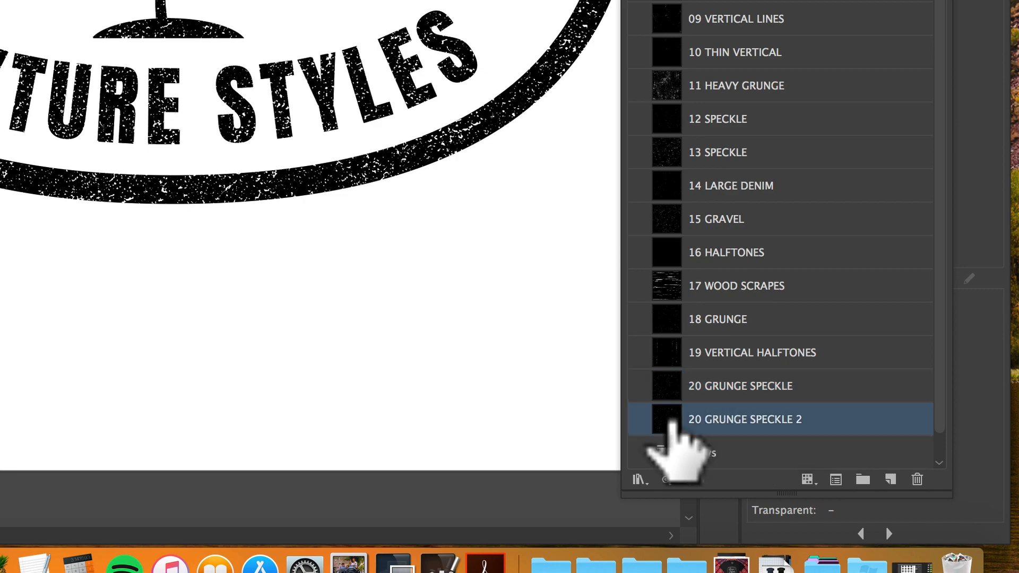
double_click(745, 420)
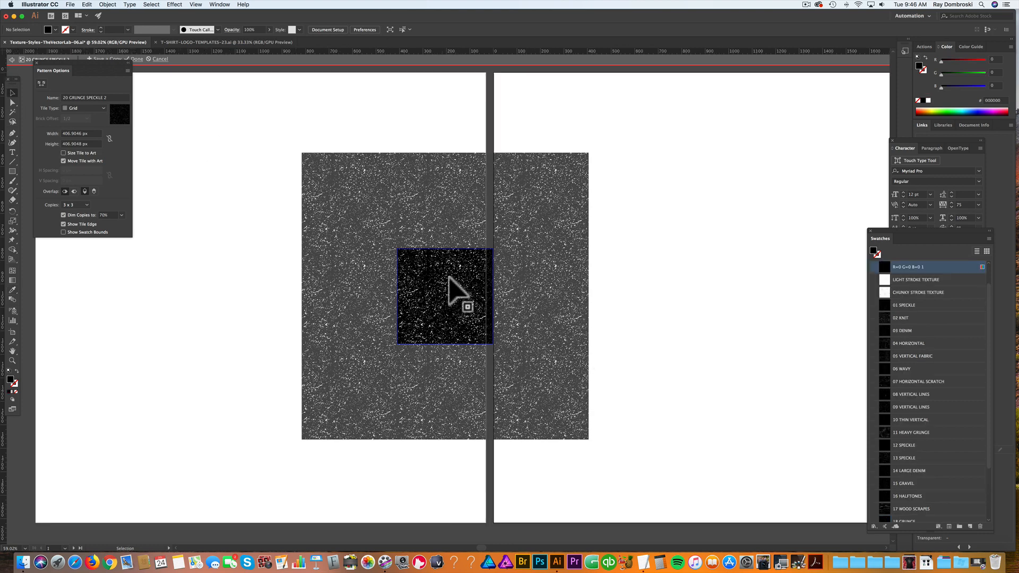
Recolour the pattern tile shape from black to dark red 720000 using the floated Color panel.
left_click(445, 296)
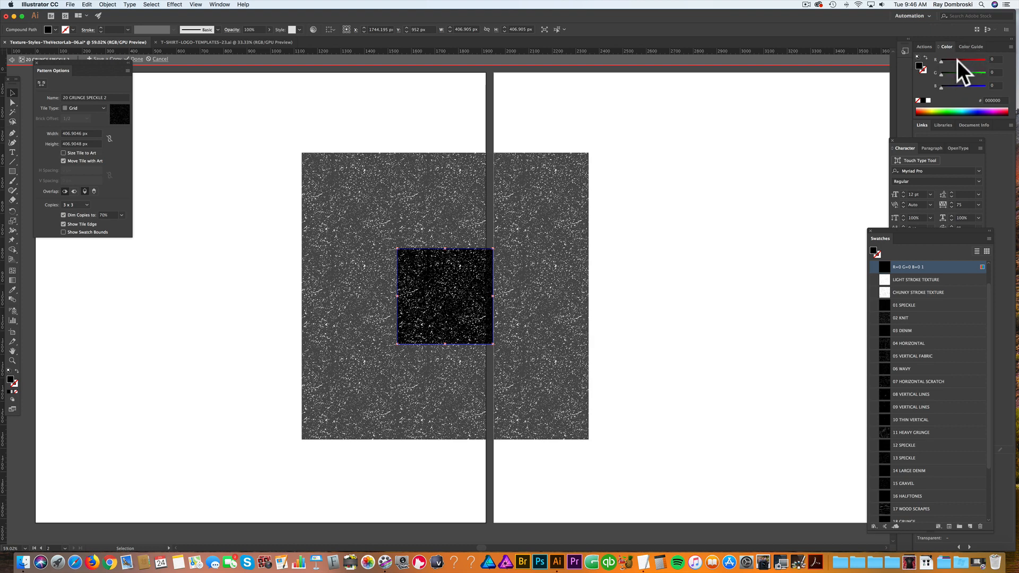
left_click_drag(947, 46, 670, 182)
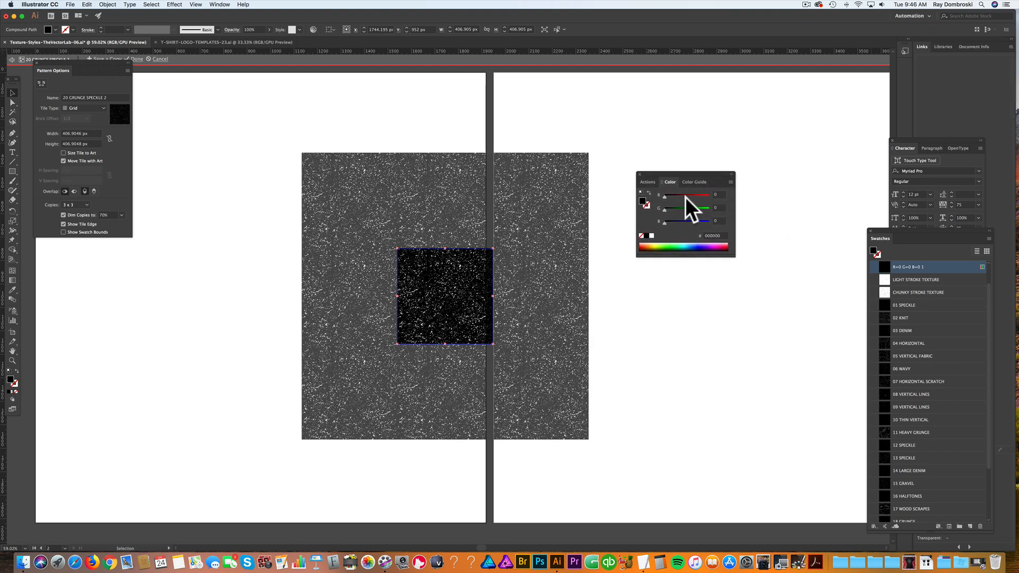
left_click_drag(664, 194, 686, 194)
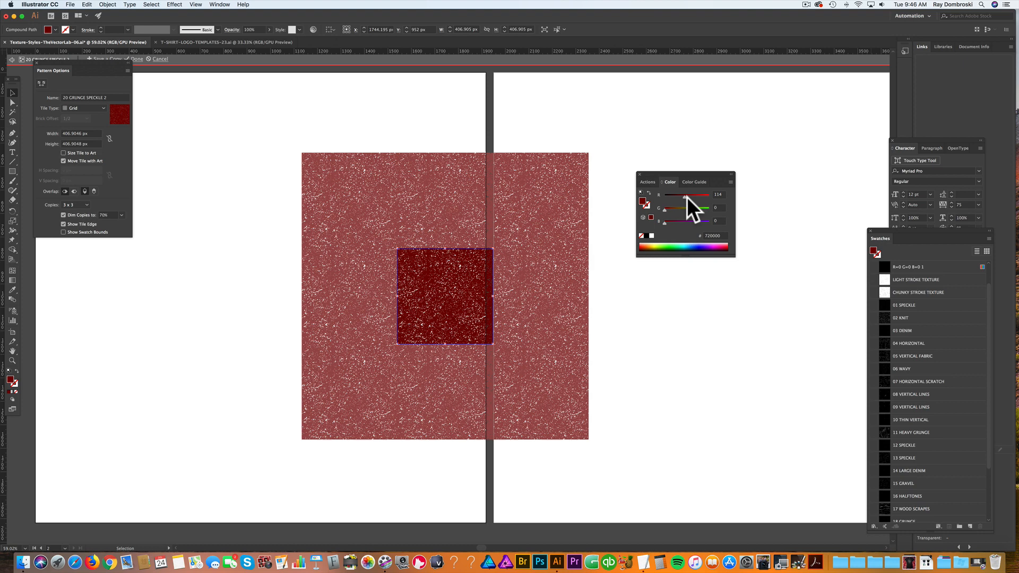
mouse_move(662, 318)
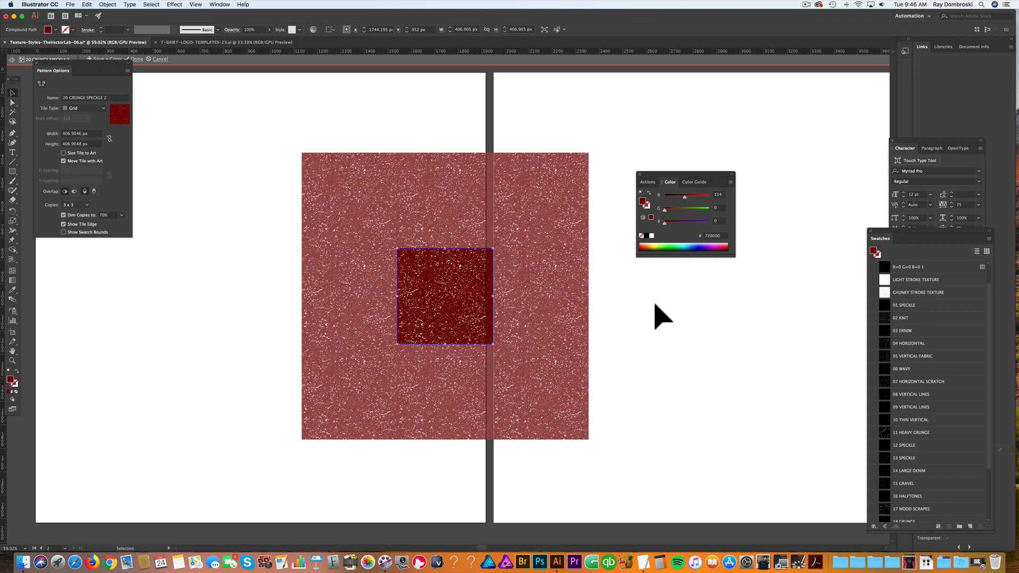
left_click(136, 59)
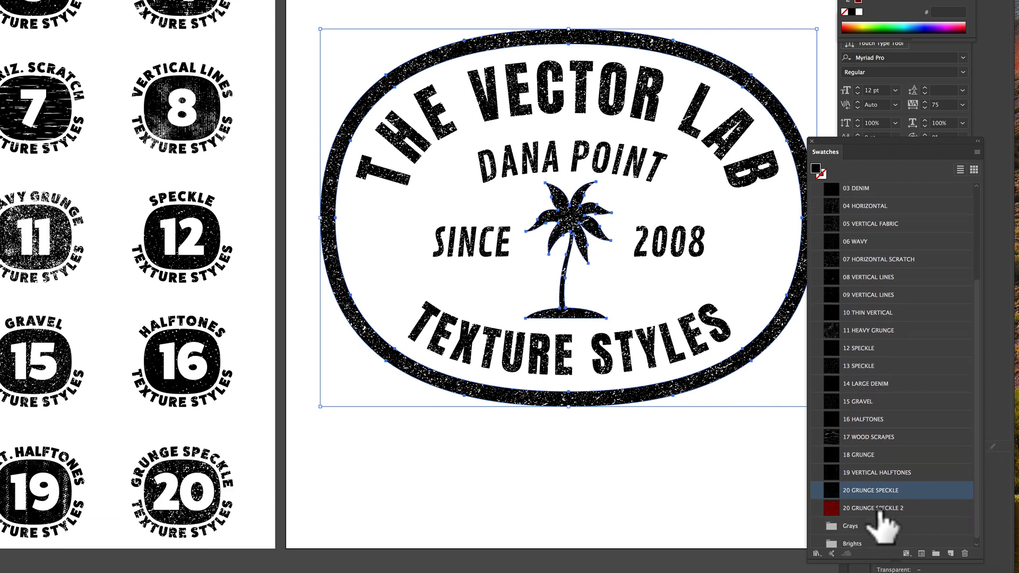
Apply the 20 GRUNGE SPECKLE 2 swatch to the border and palm tree.
left_click(877, 508)
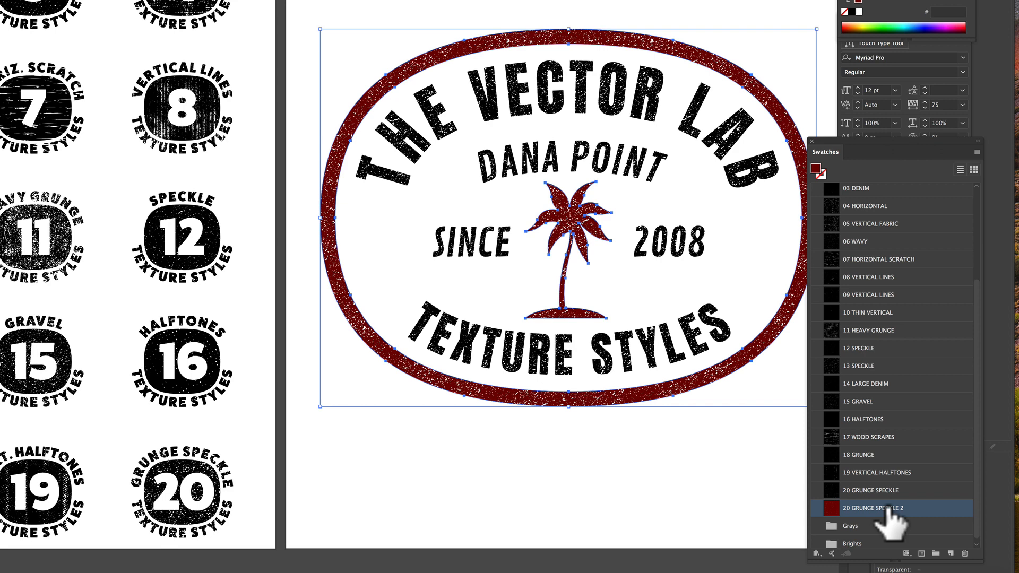